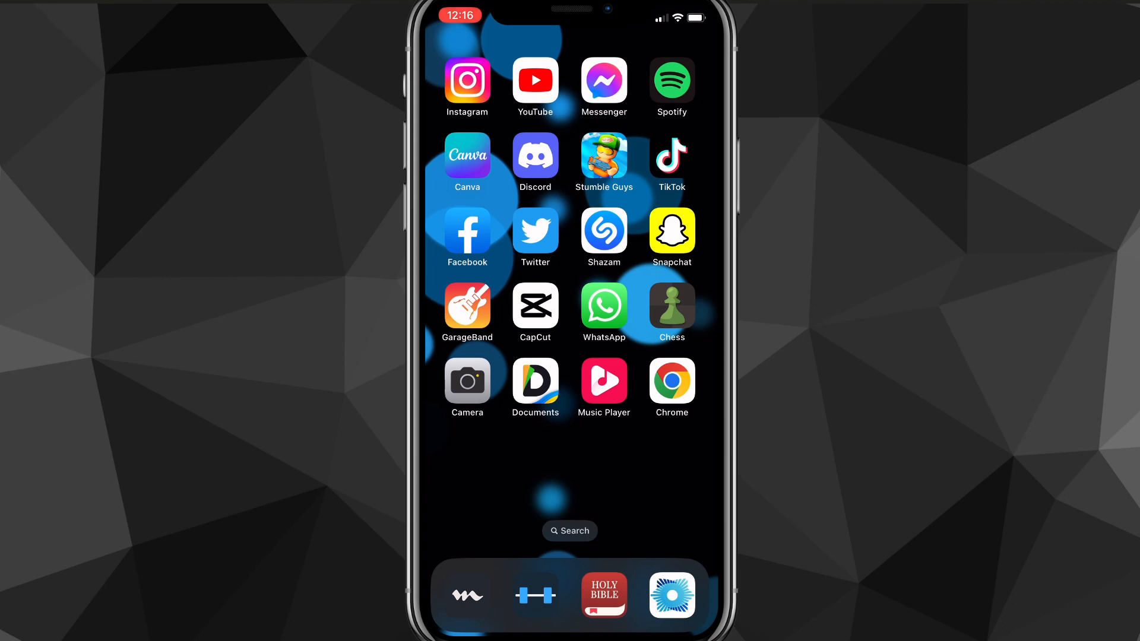
Launch Snapchat and reach account Settings through the Bitmoji profile page
click(670, 235)
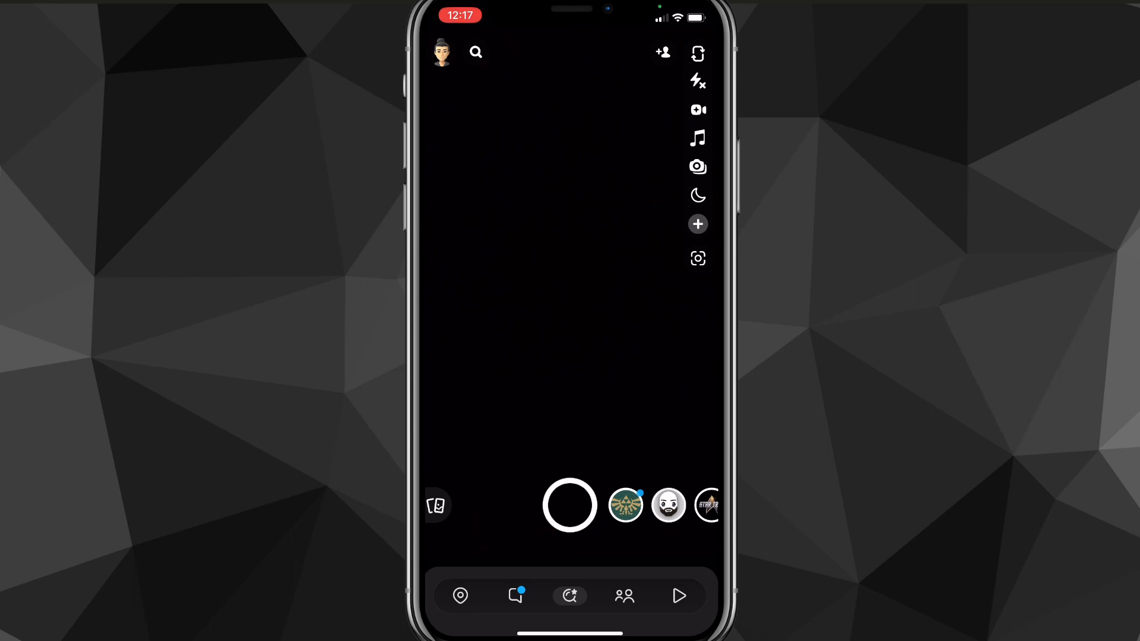
click(439, 53)
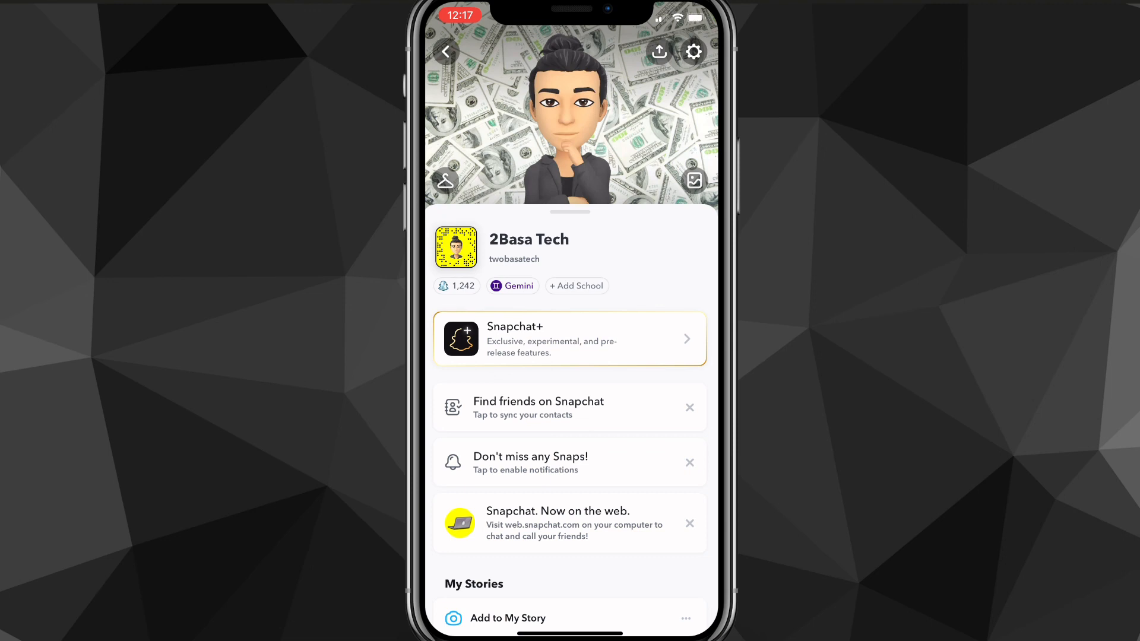
click(691, 51)
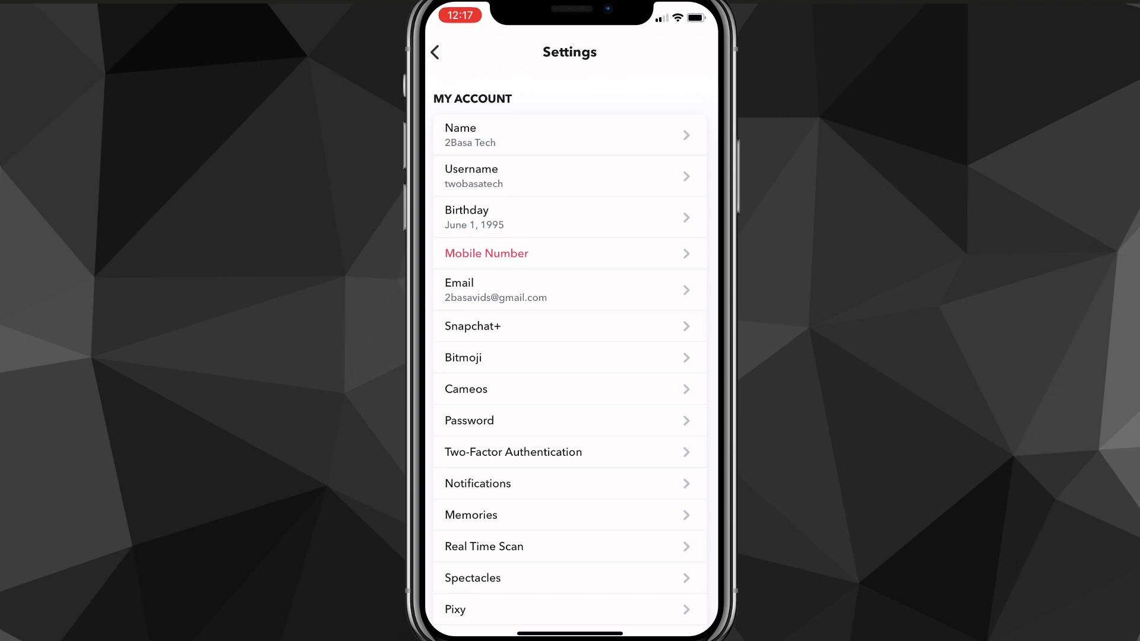
Scroll the Settings list past Additional Services to the Privacy Controls section with My Data
scroll(down, 3)
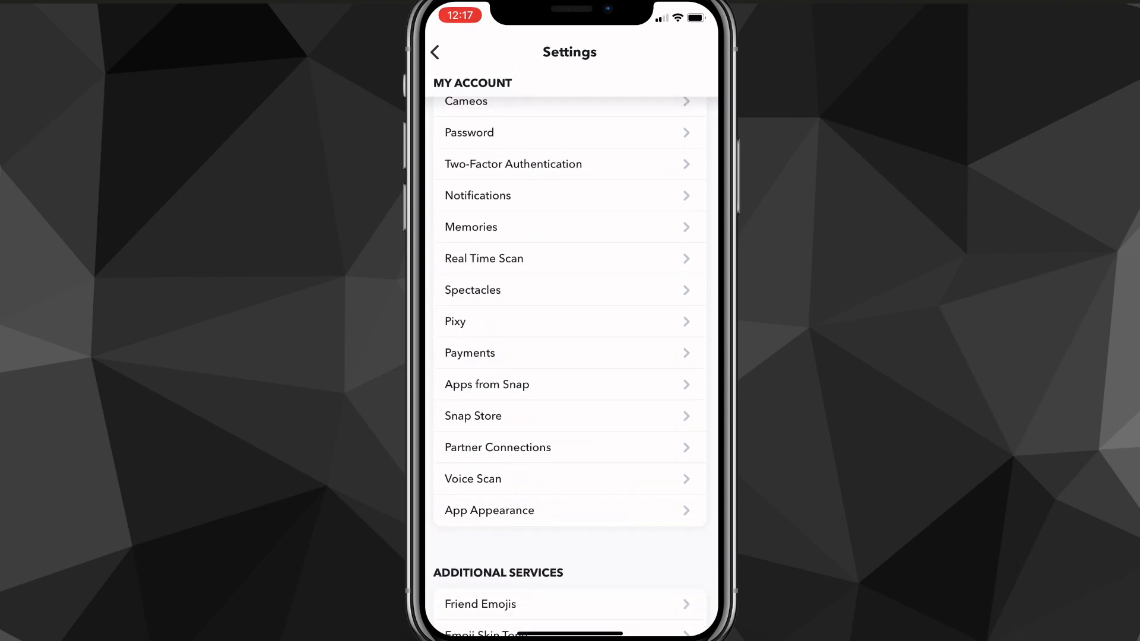
scroll(down, 3)
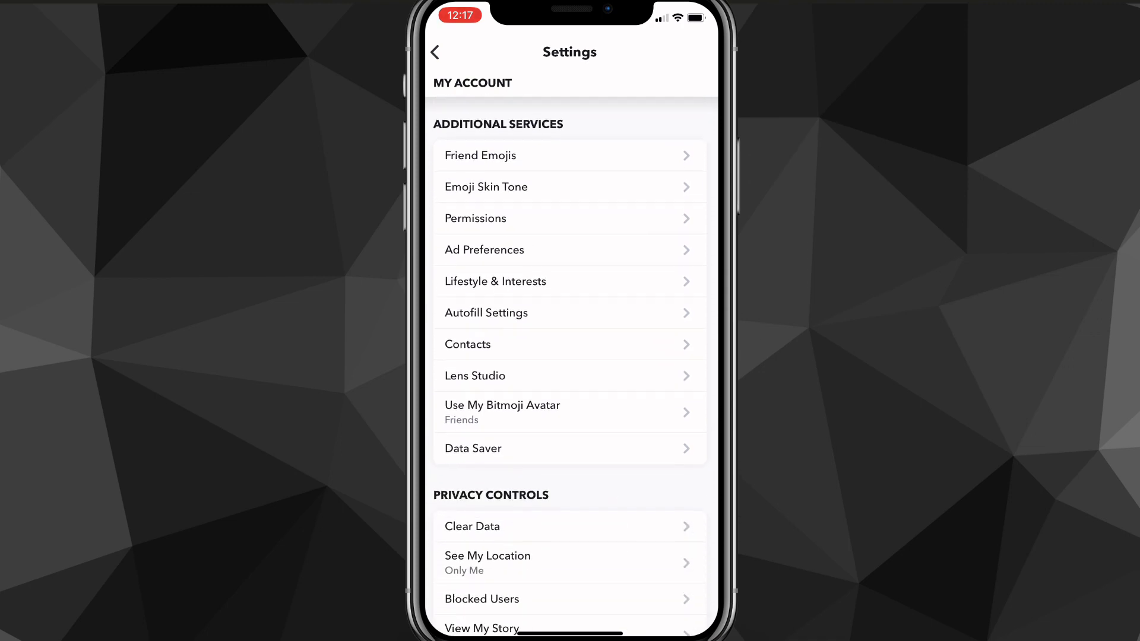
scroll(down, 3)
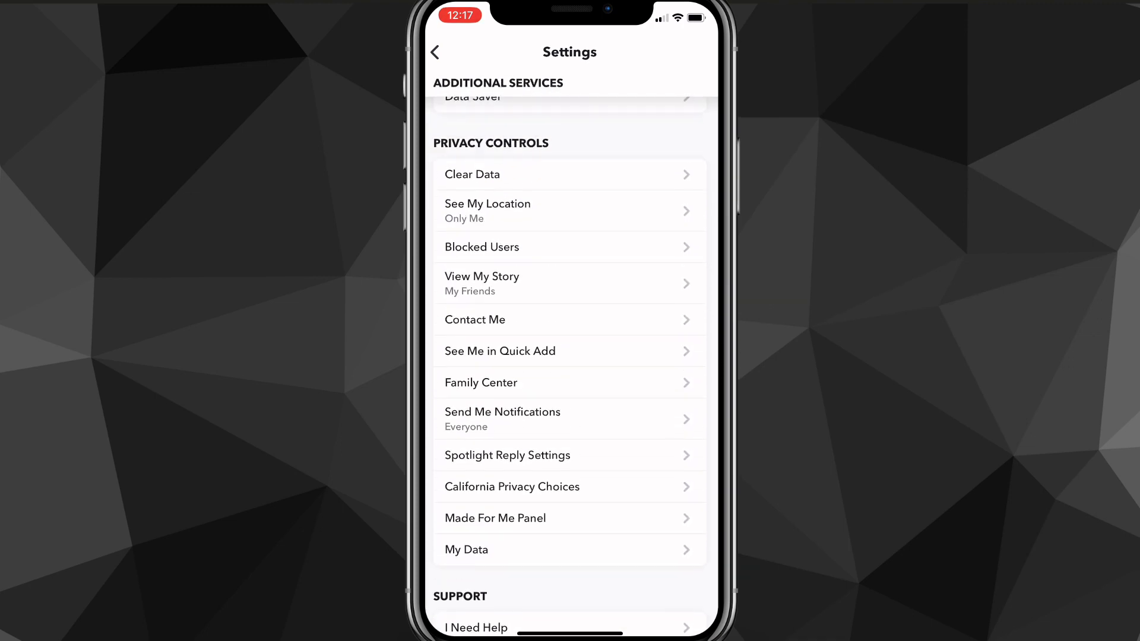
scroll(up, 3)
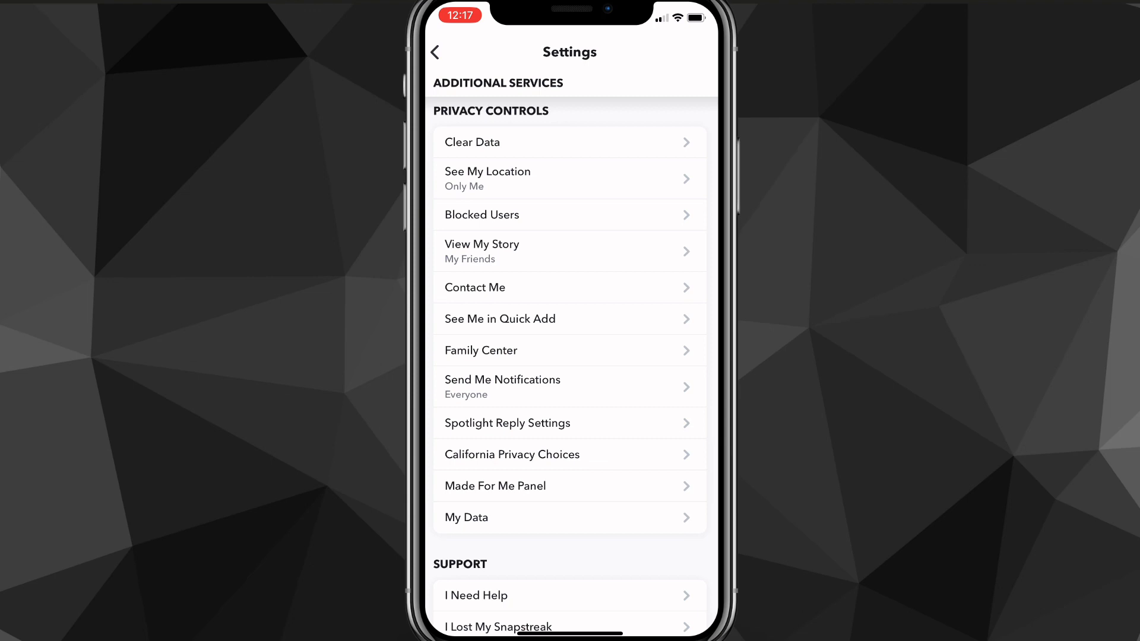
scroll(down, 3)
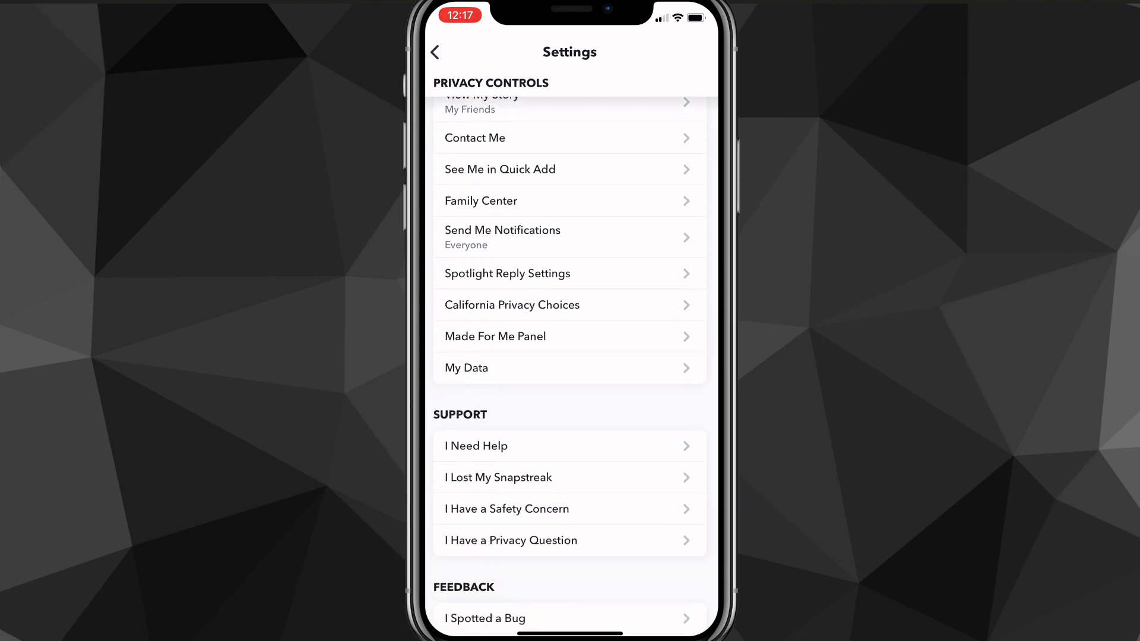
scroll(up, 3)
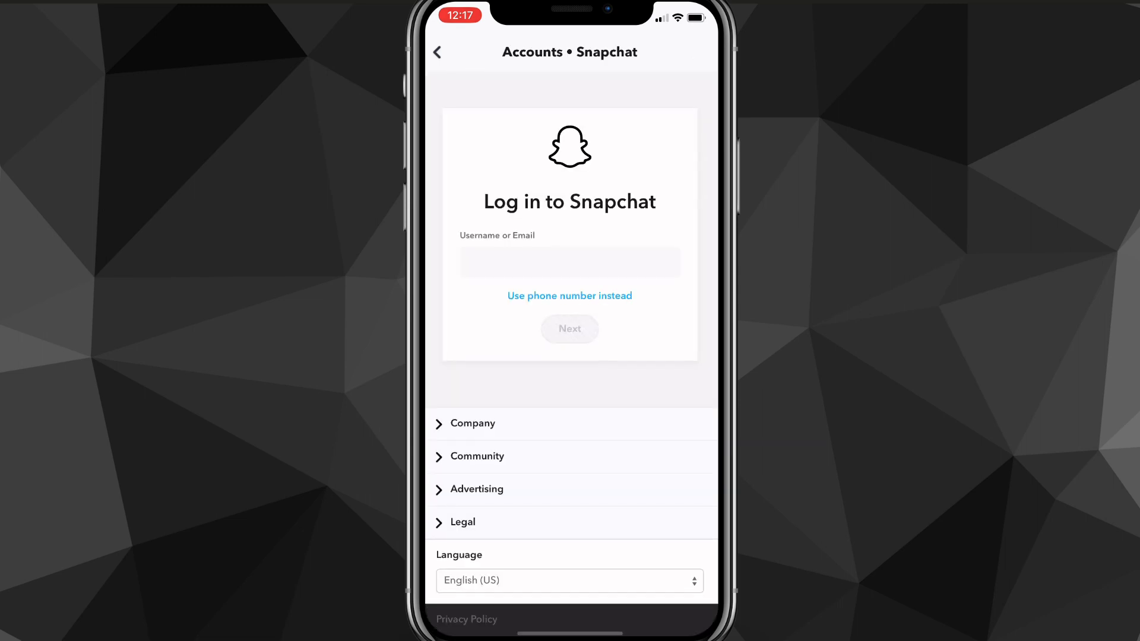
Sign in from My Data with the username, solve the grapes captcha and enter the password
click(569, 262)
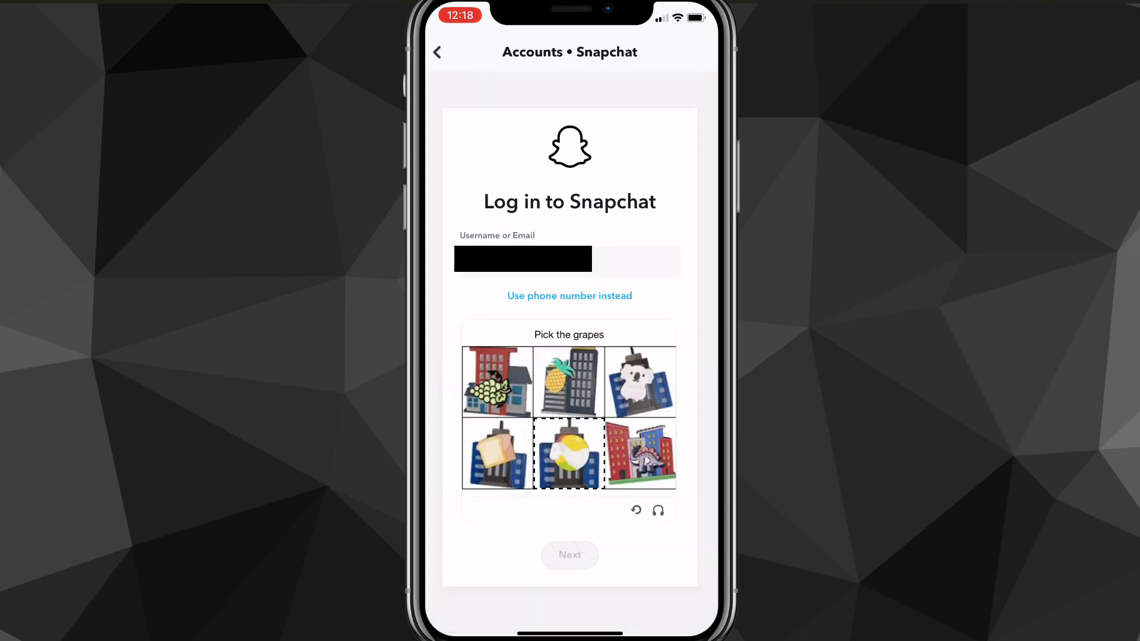
click(496, 381)
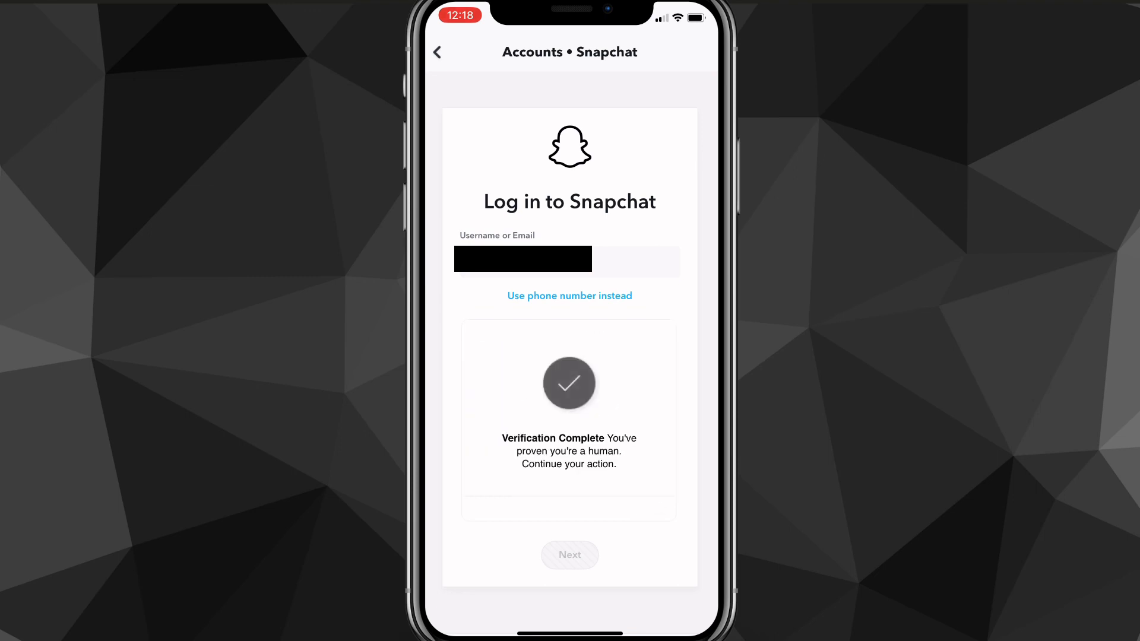
click(570, 555)
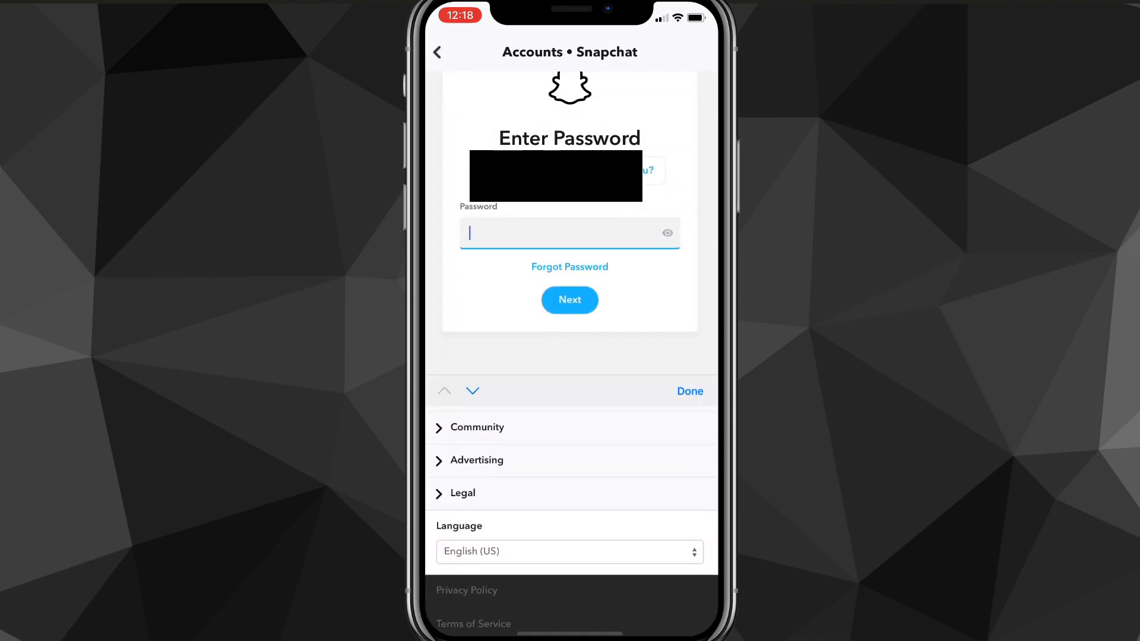
text(password)
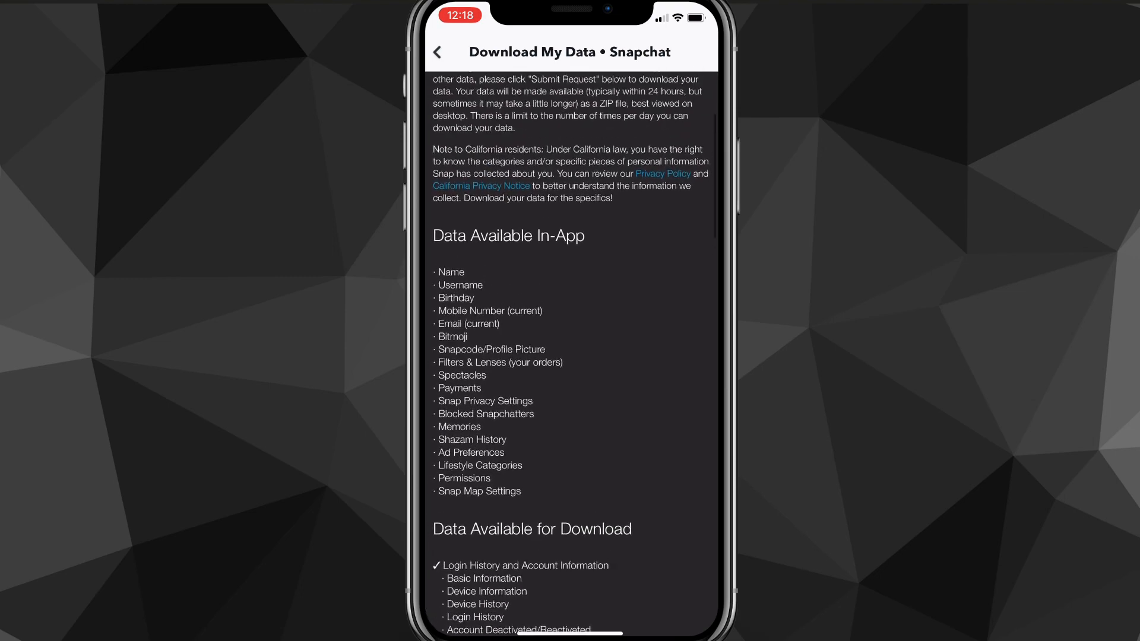
Scroll the Download My Data page through the checked categories to the memories toggle and email section
scroll(up, 3)
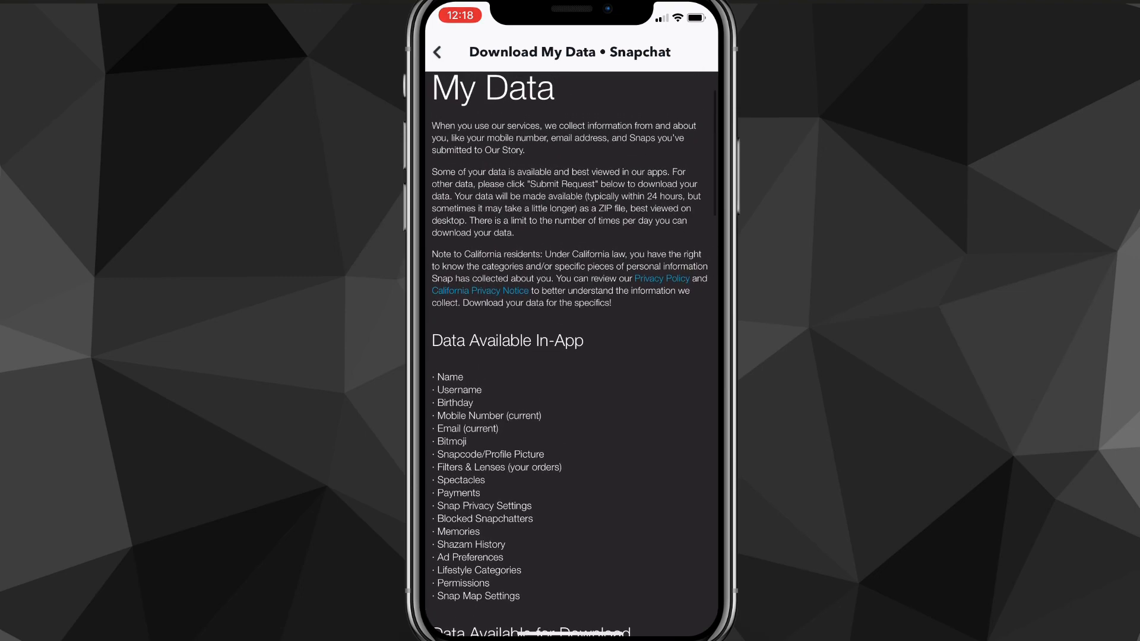
scroll(down, 3)
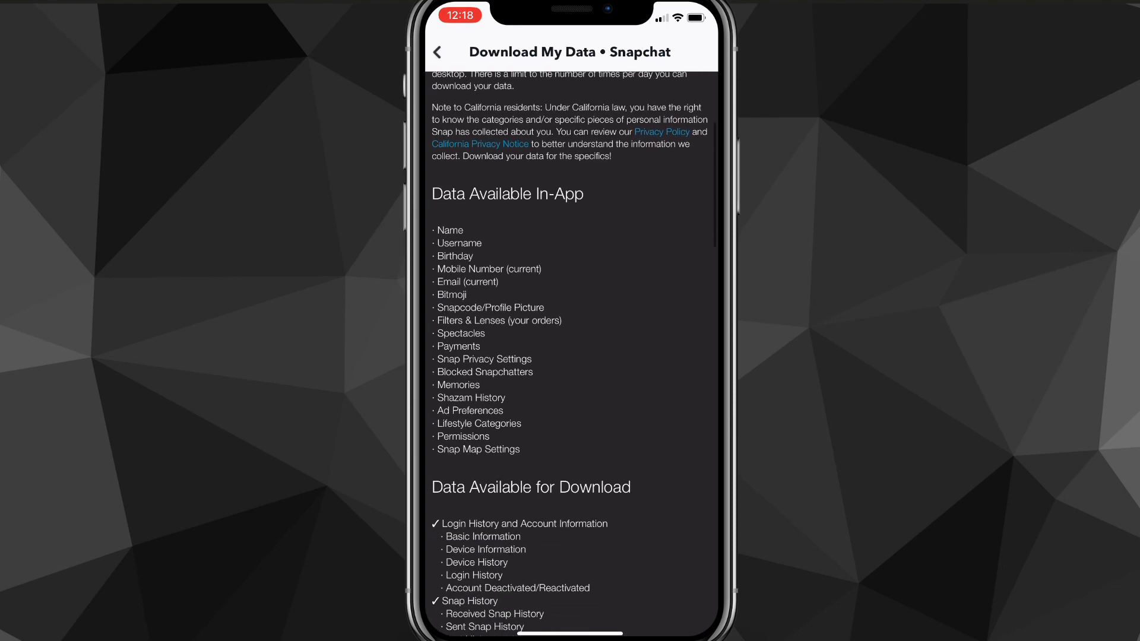
scroll(down, 3)
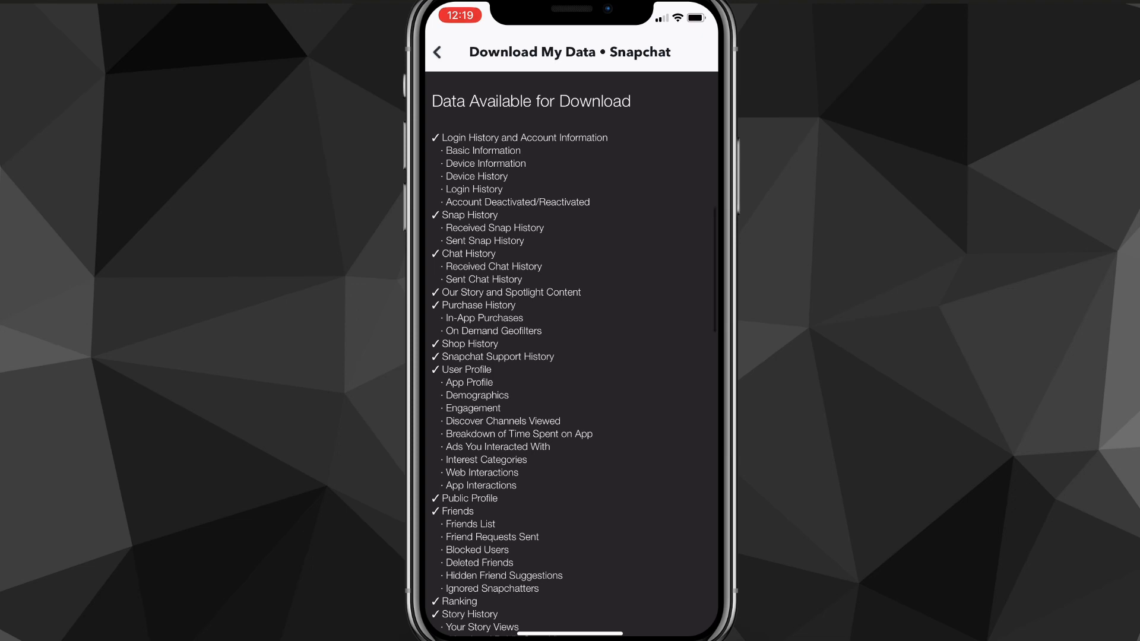
scroll(down, 3)
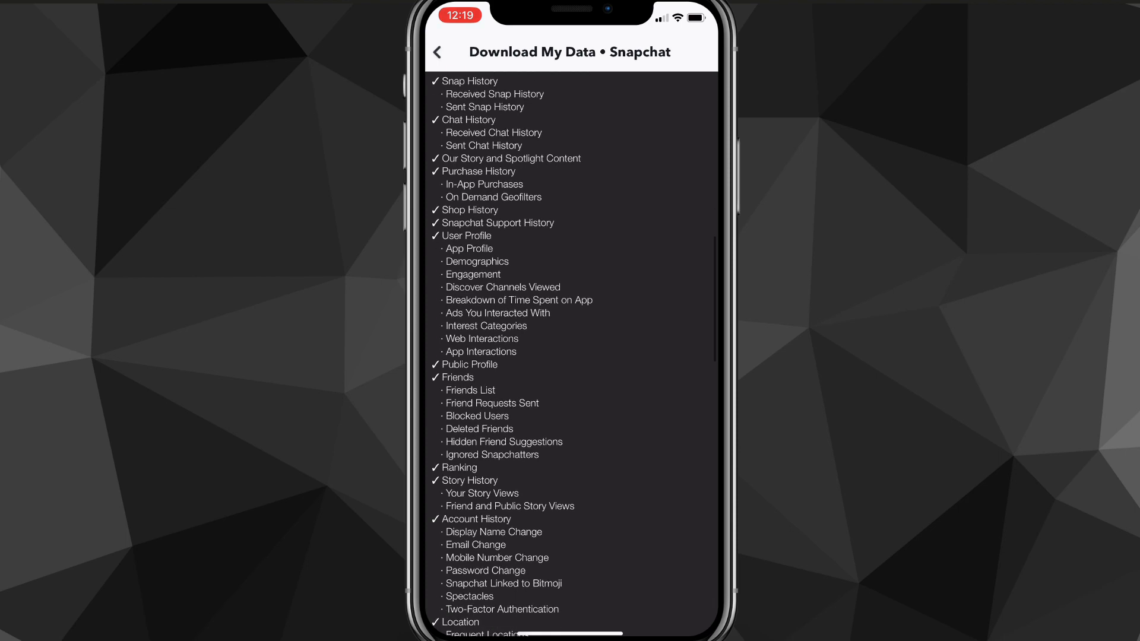
scroll(down, 3)
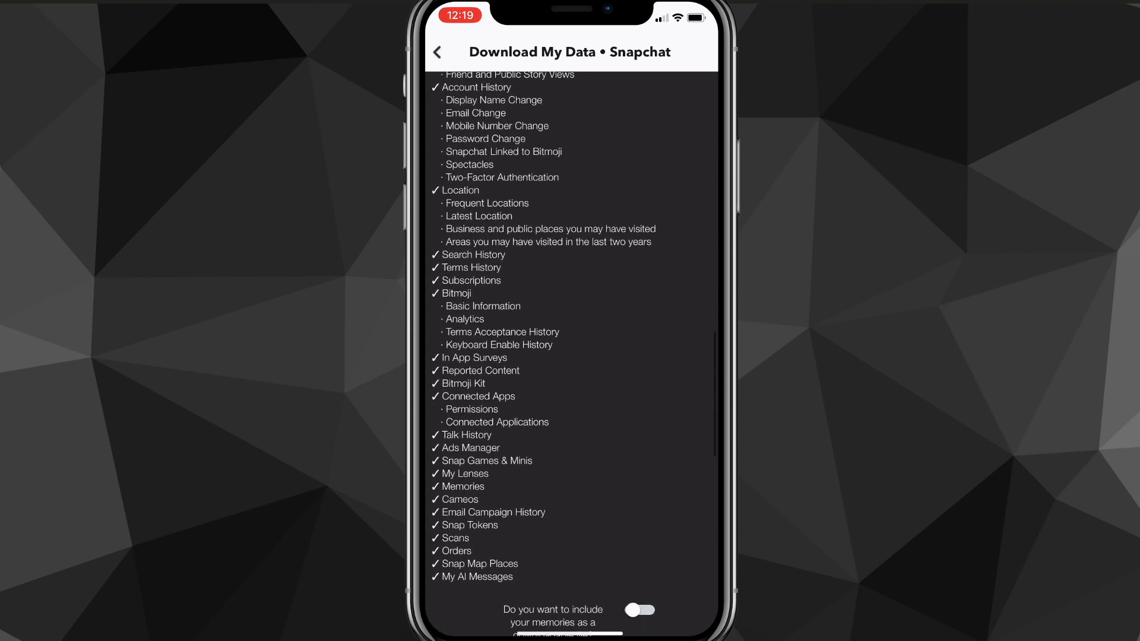
scroll(down, 3)
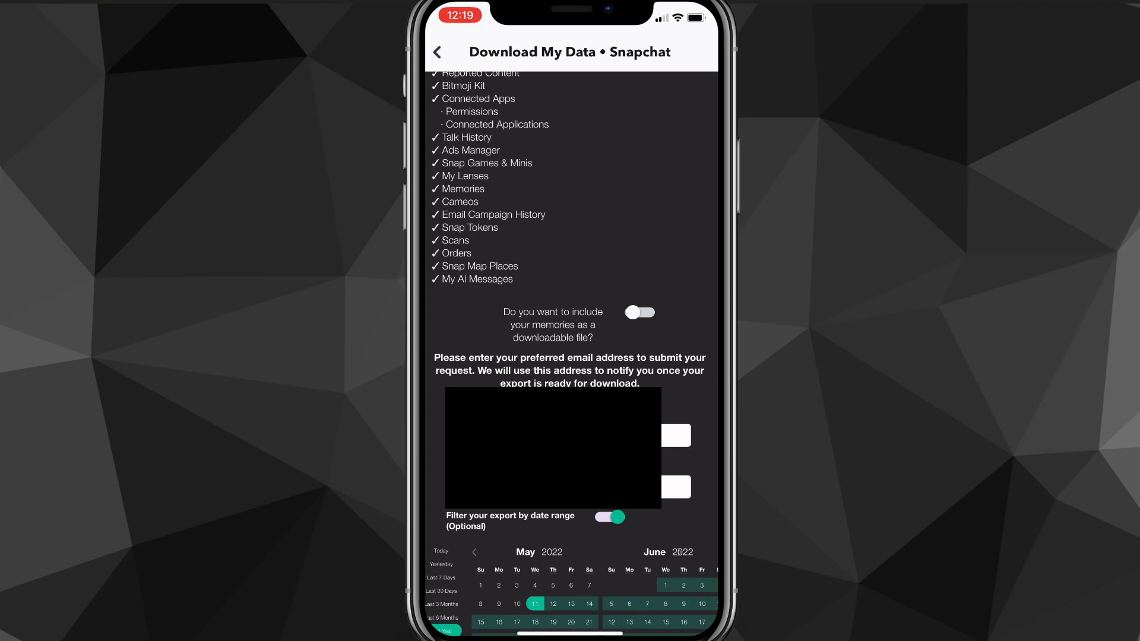
Turn on memories, enter the notification email address and submit the data download request
click(639, 312)
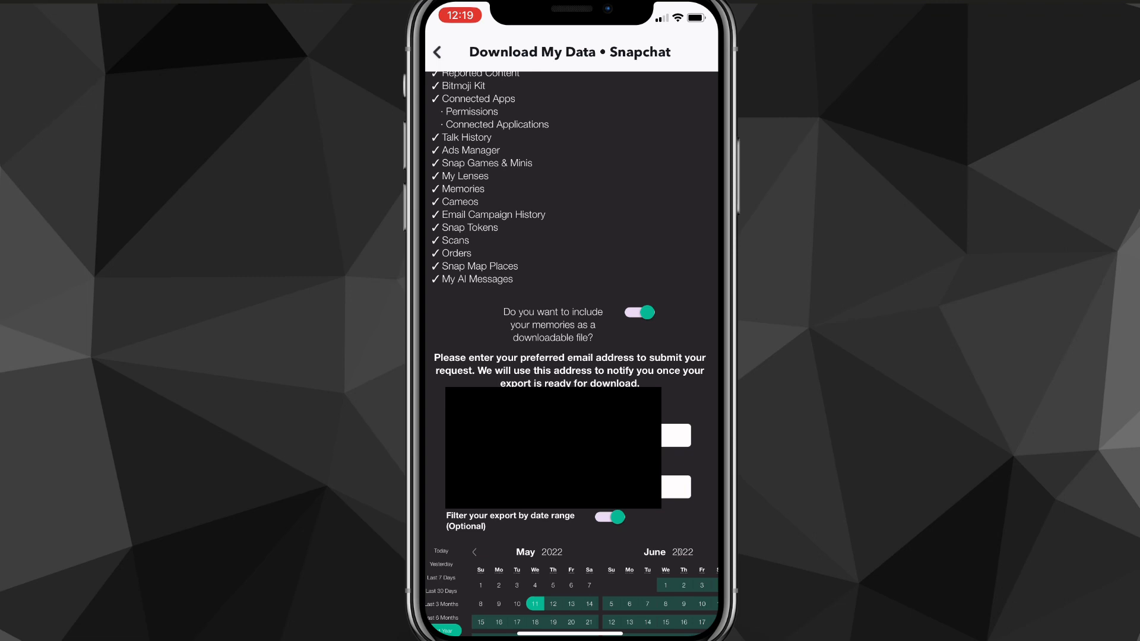
click(549, 435)
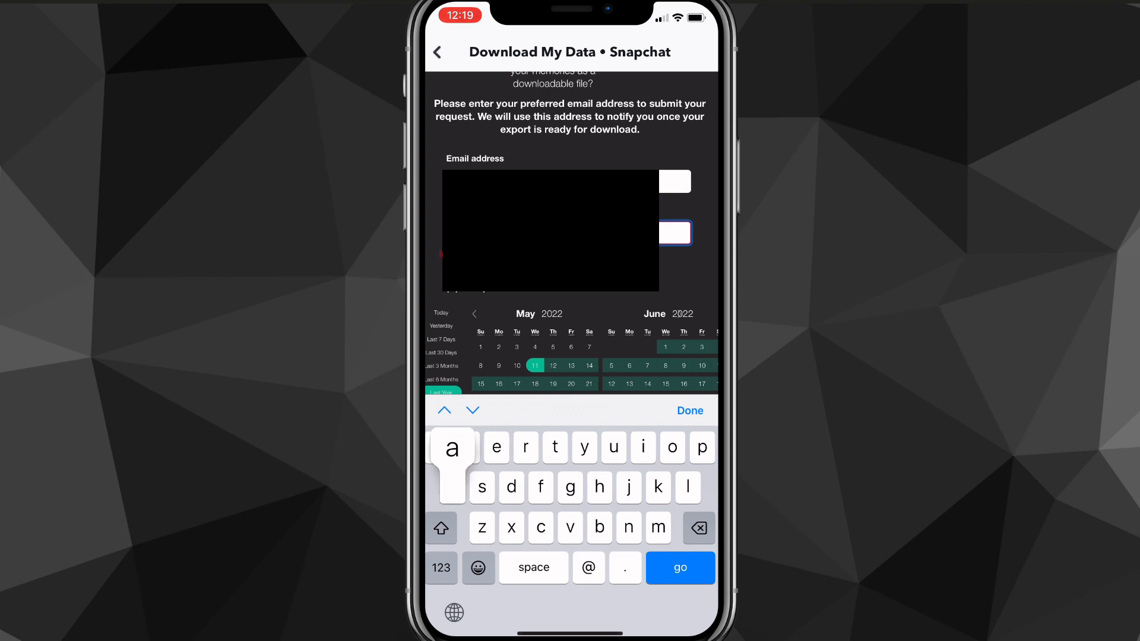
click(451, 447)
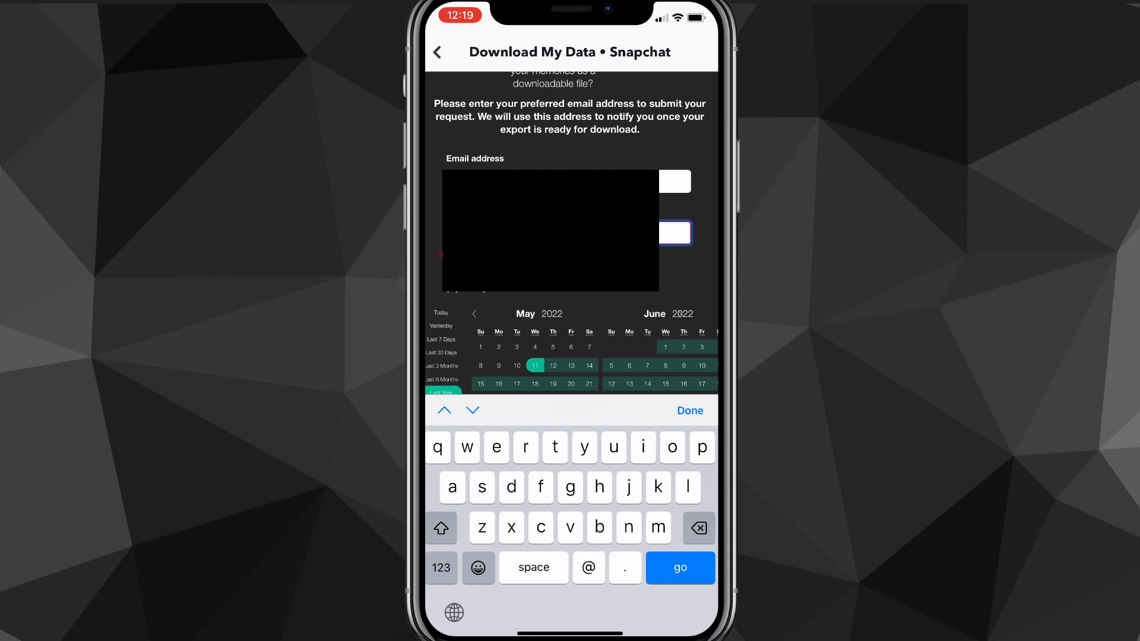
click(688, 410)
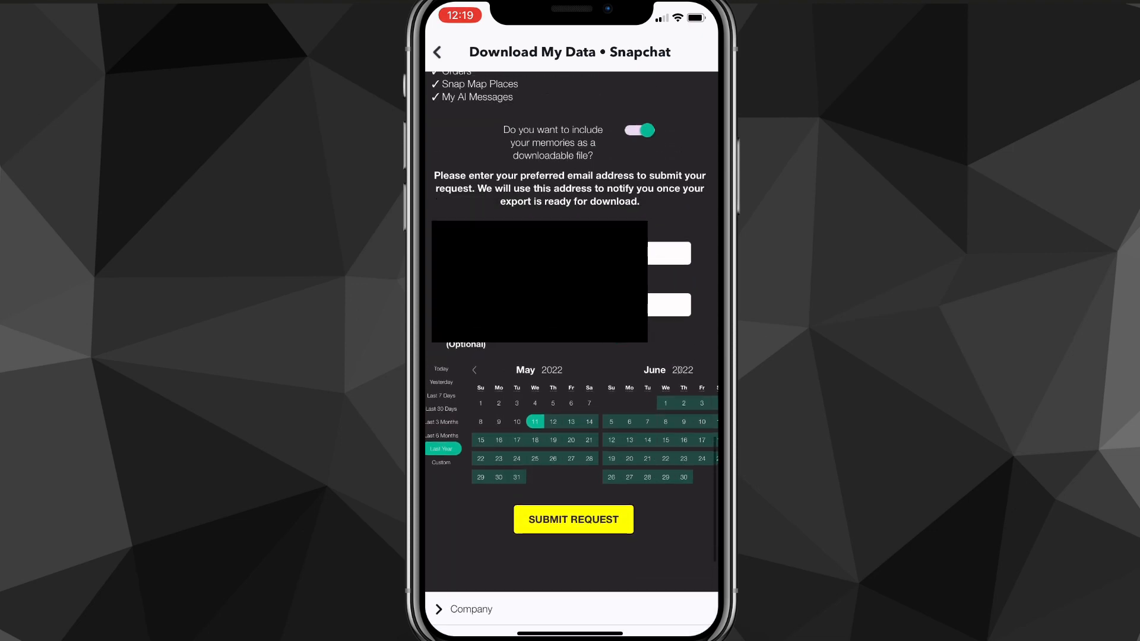
scroll(down, 3)
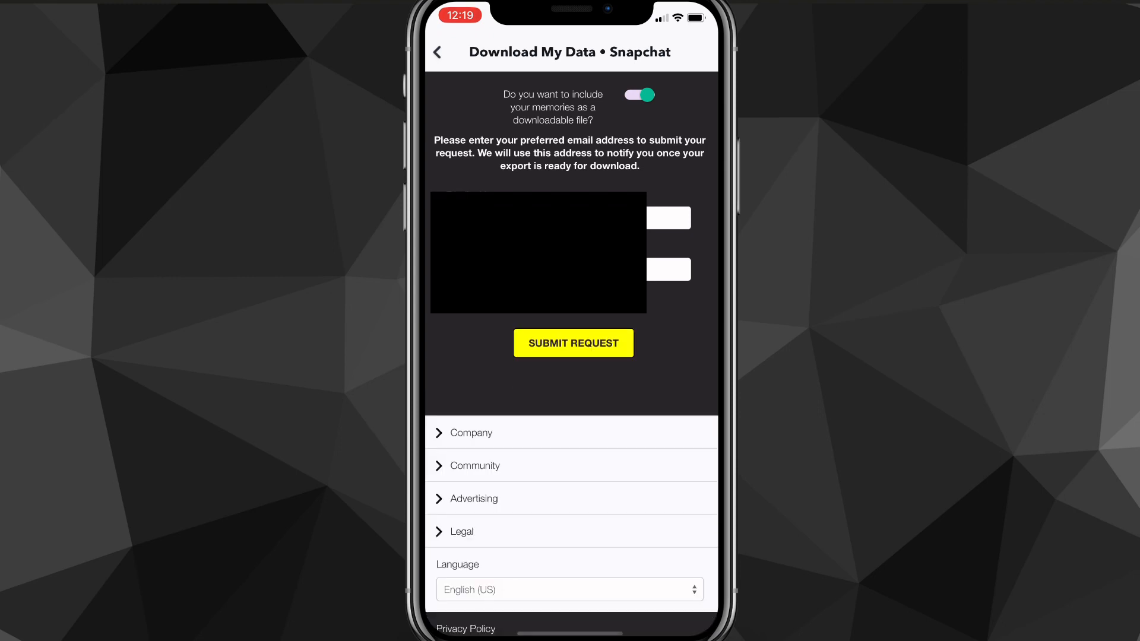
scroll(down, 3)
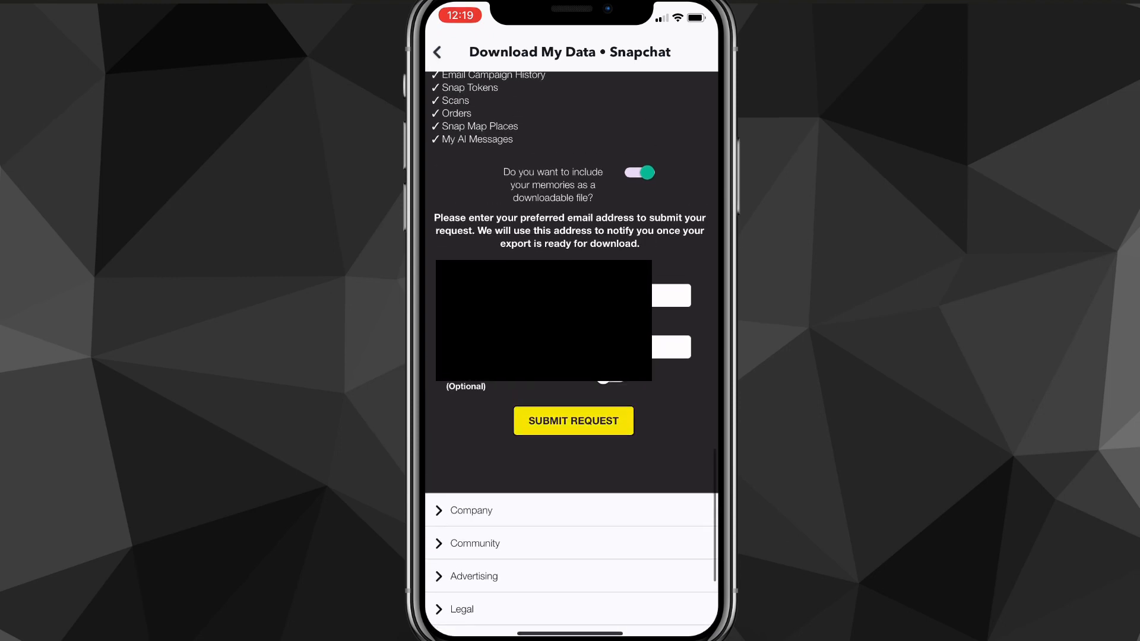
click(572, 420)
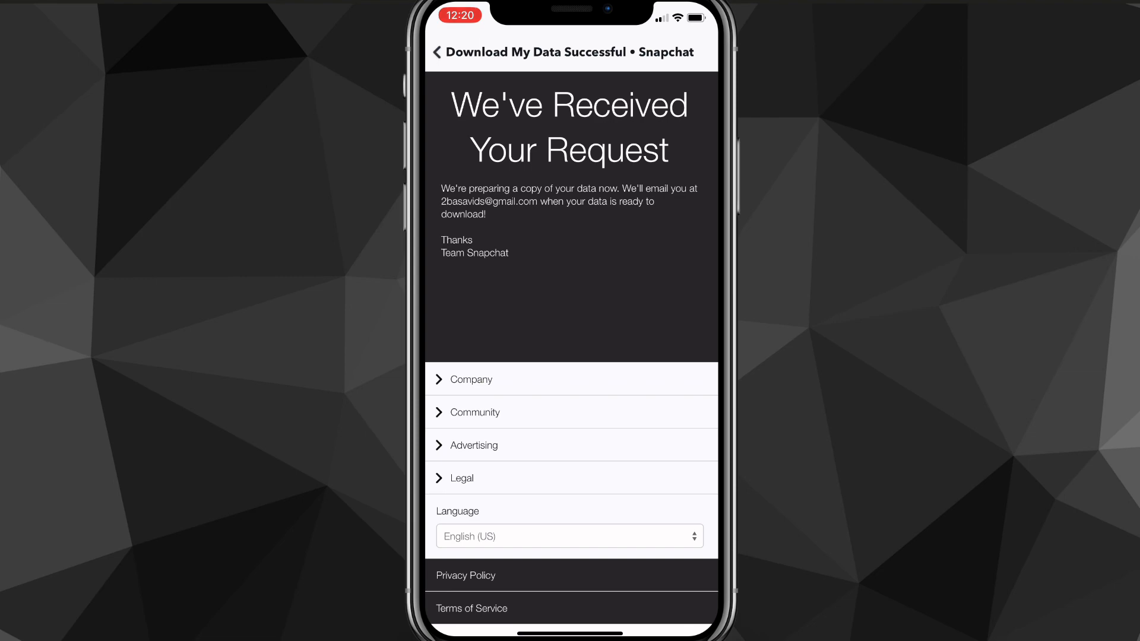
Leave Settings for the camera screen and switch to the Chat list
click(435, 51)
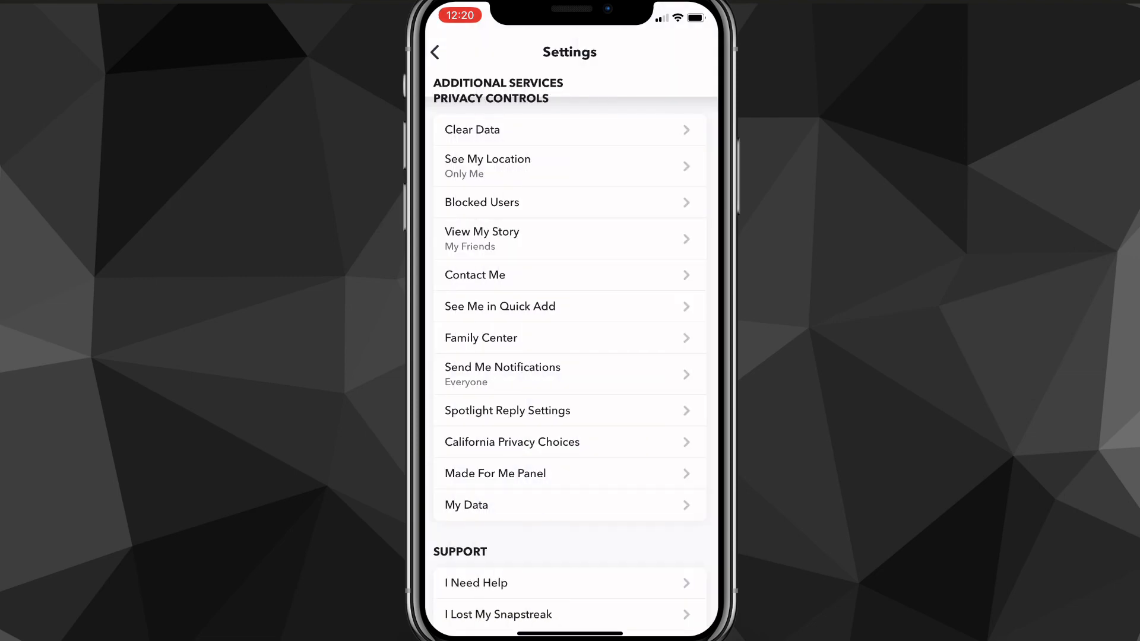
click(435, 51)
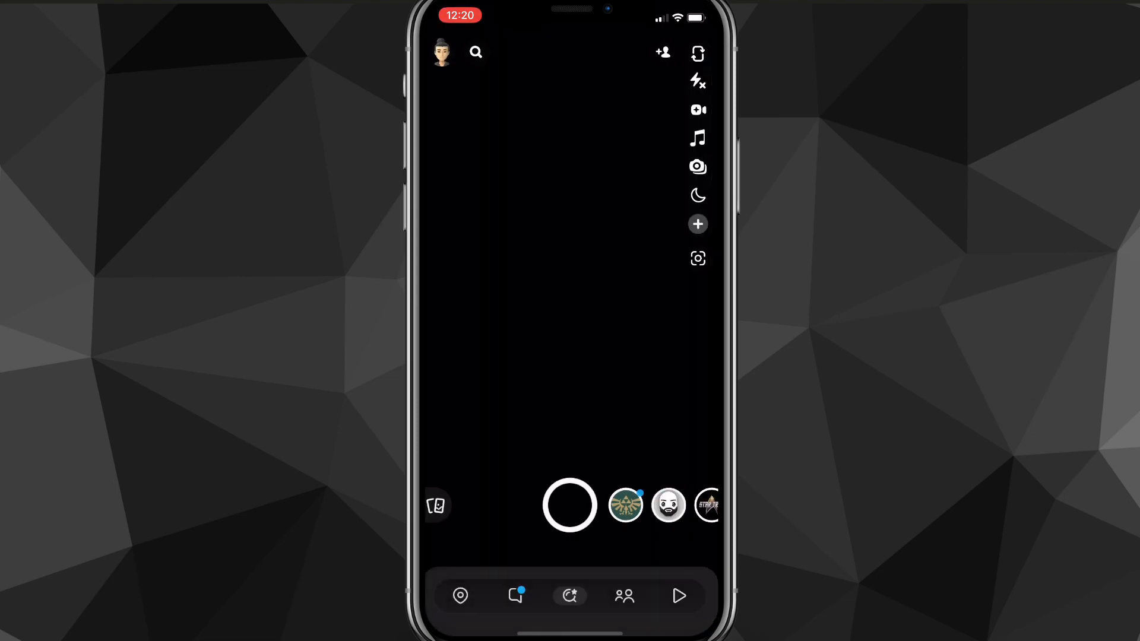
click(514, 595)
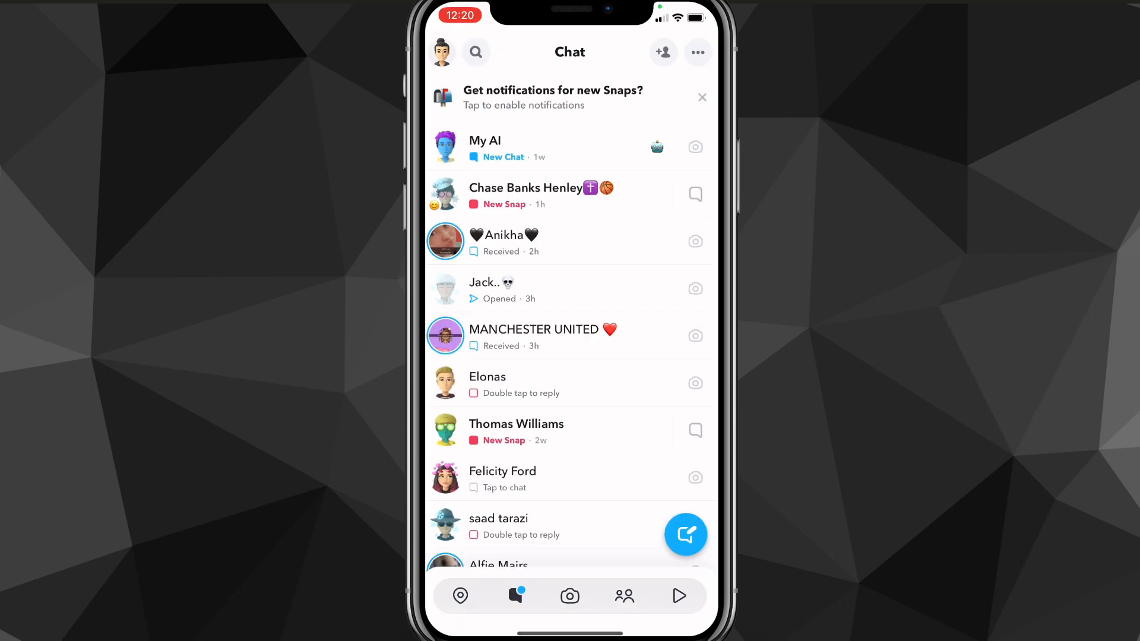
Browse a friend's profile for photos saved in chat, then return to the camera screen
scroll(up, 3)
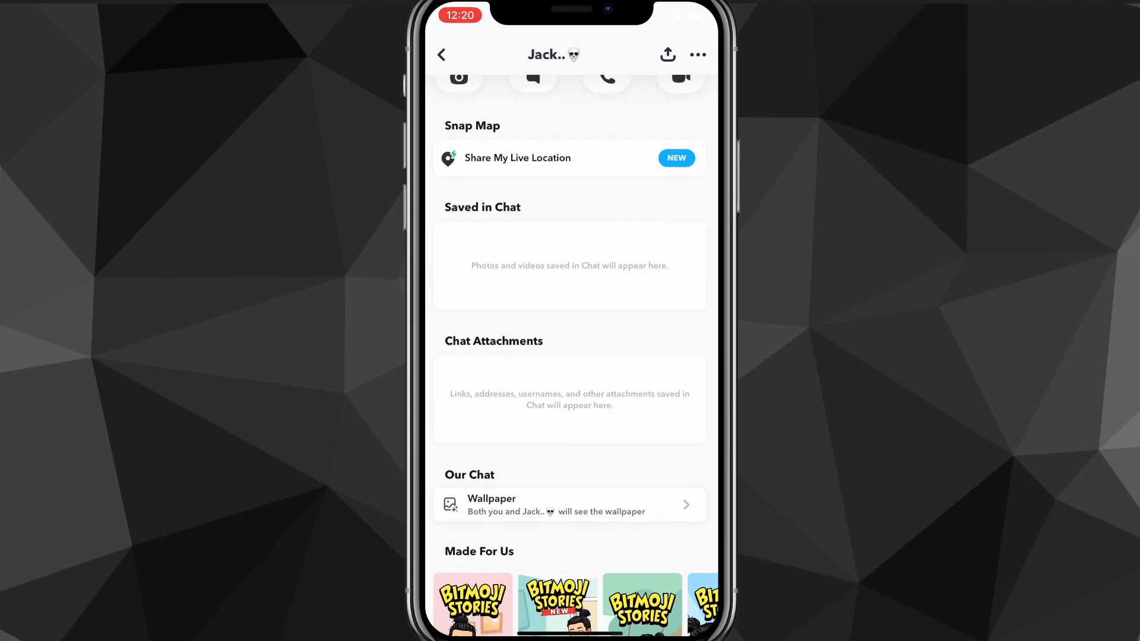
scroll(down, 3)
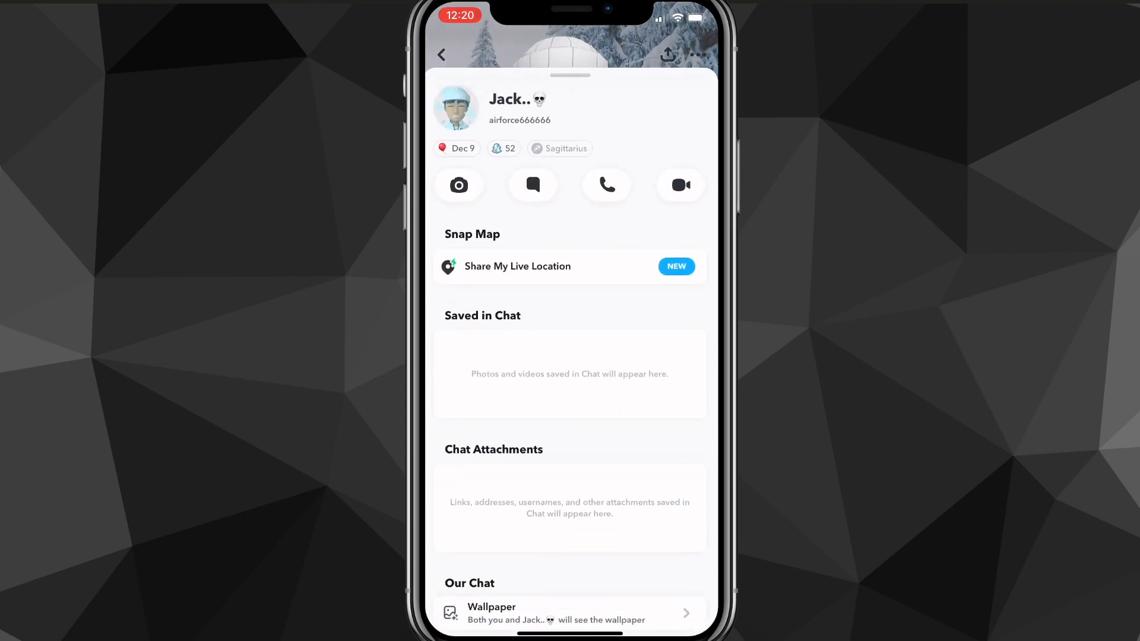
click(440, 55)
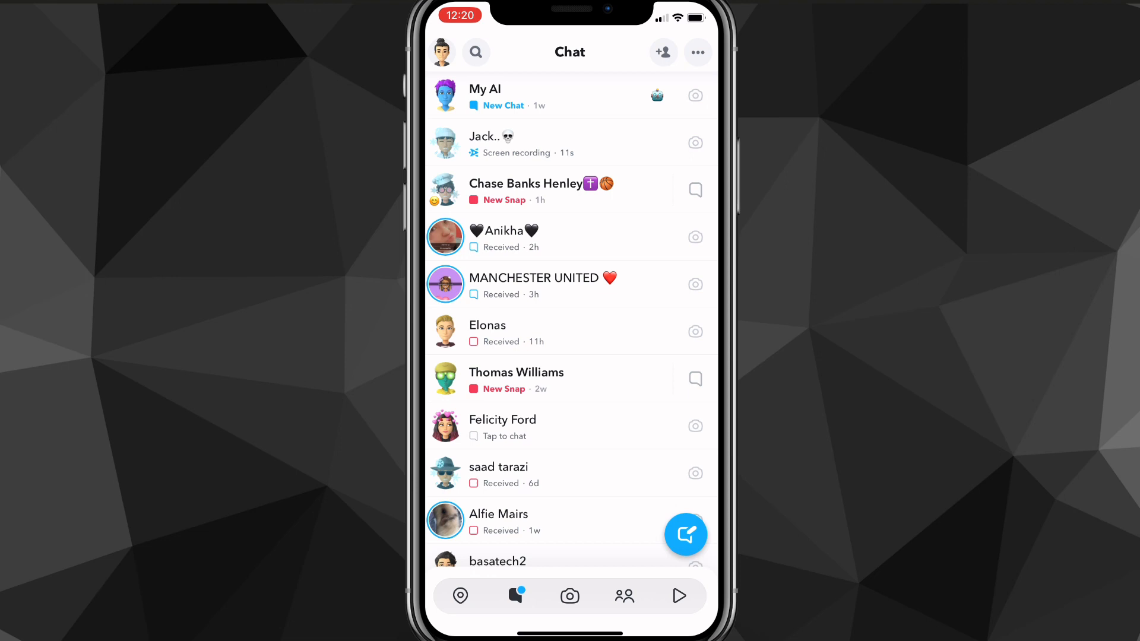
click(569, 595)
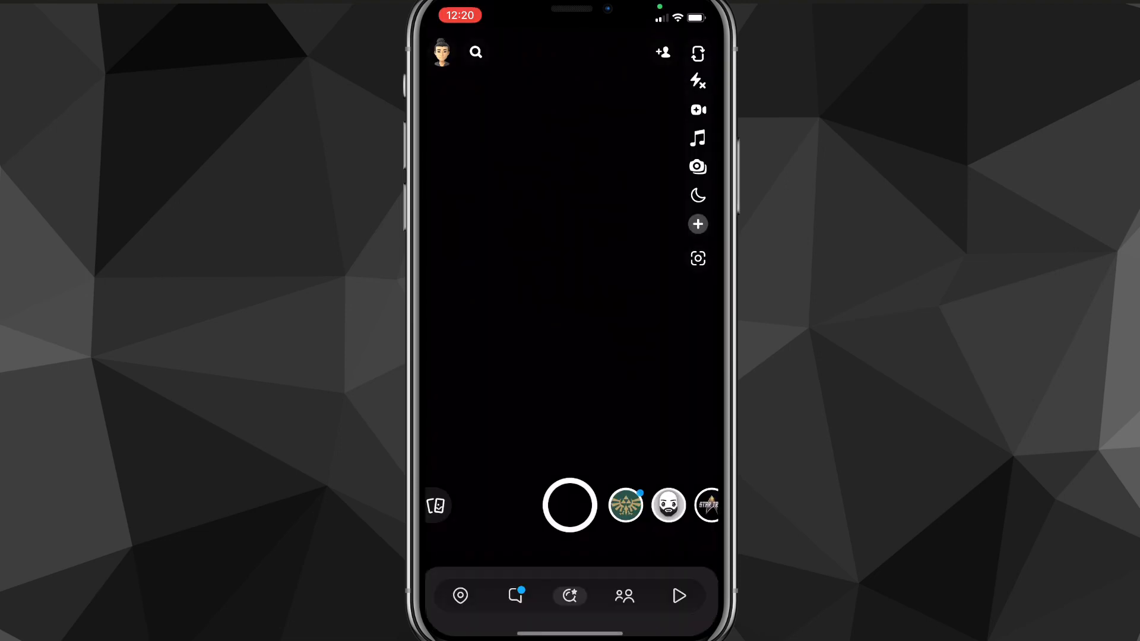
click(435, 506)
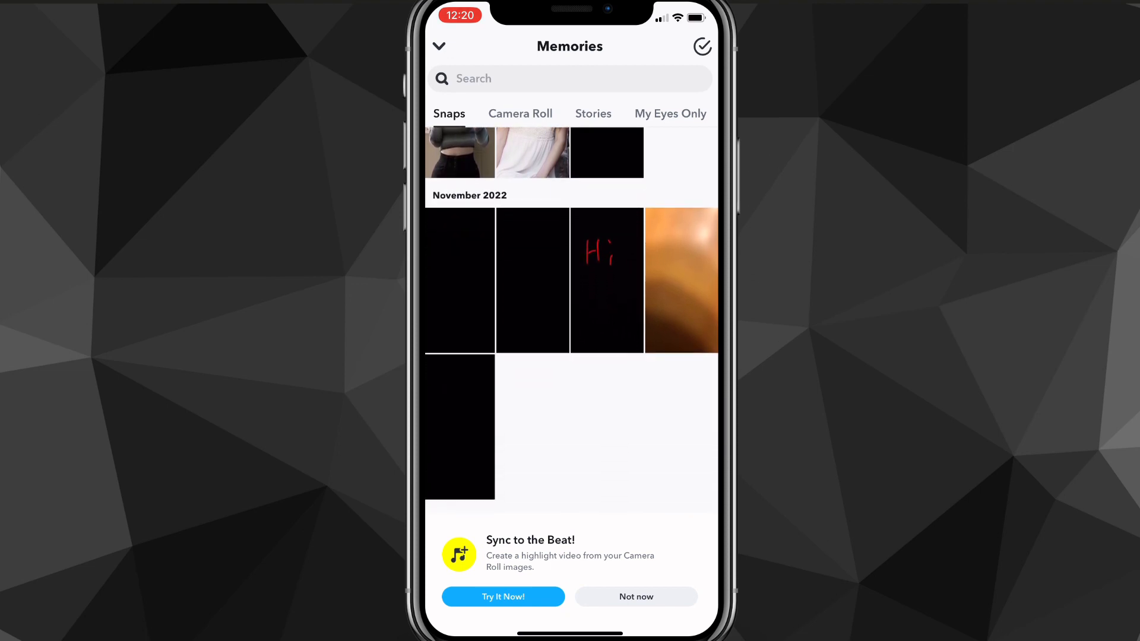
scroll(up, 3)
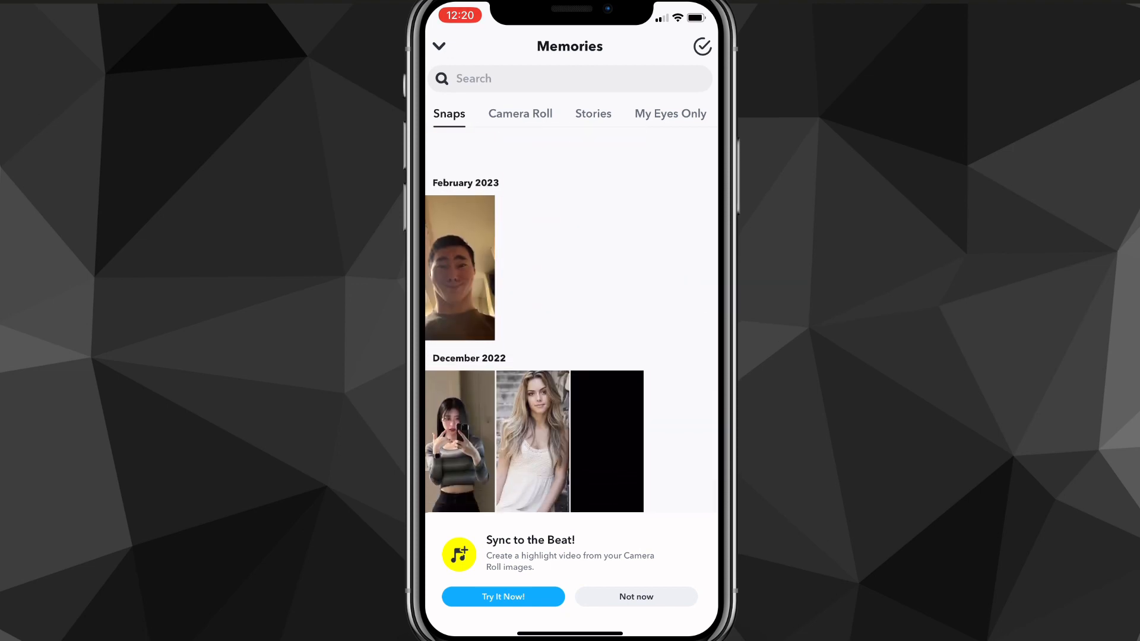
click(439, 46)
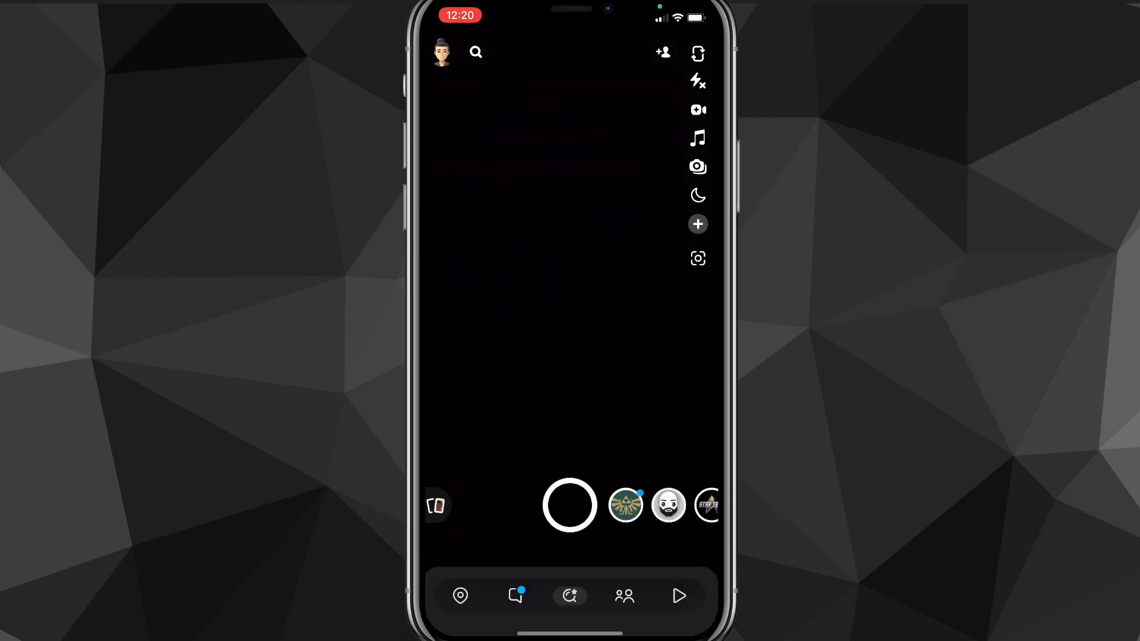